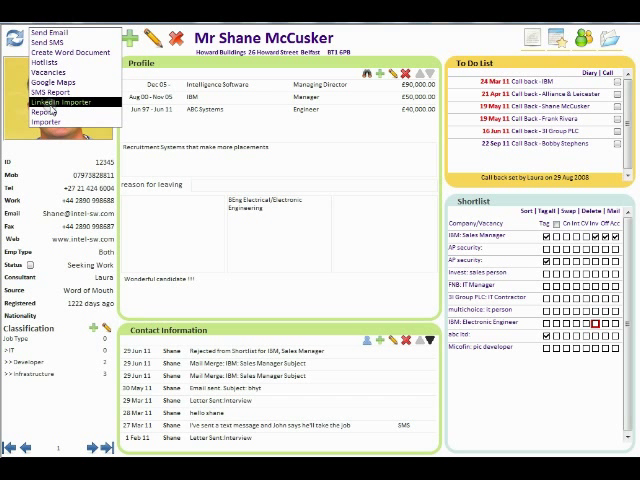
- Launch the LinkedIn Importer from the candidate record's actions menu
{"action": "left_click", "coordinate": [58, 101]}
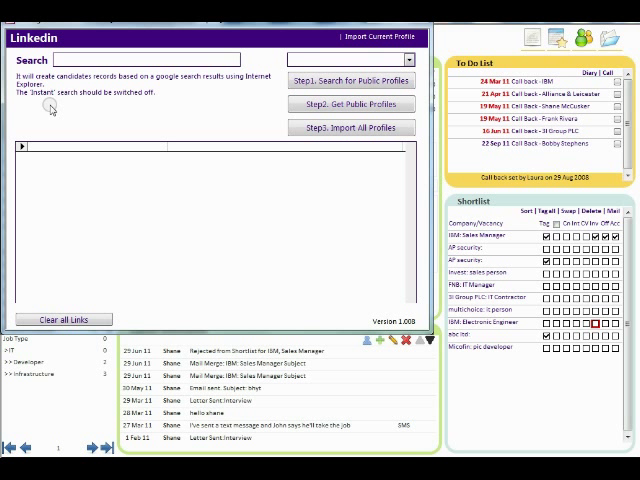
- Search public LinkedIn profiles for 'java' with location 'Ireland'
{"action": "type", "text": "java"}
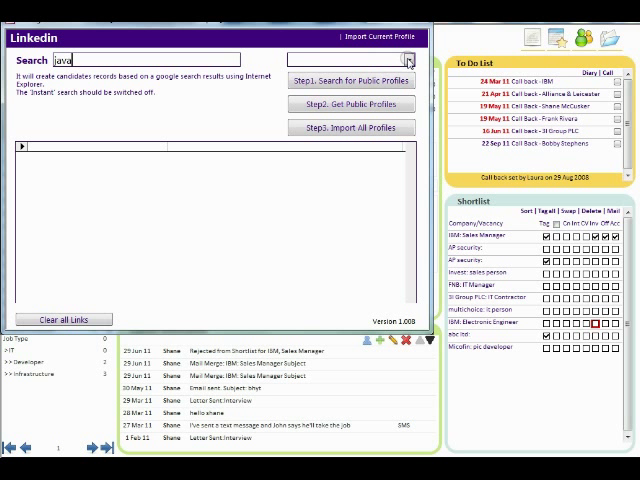
{"action": "type", "text": "ireland"}
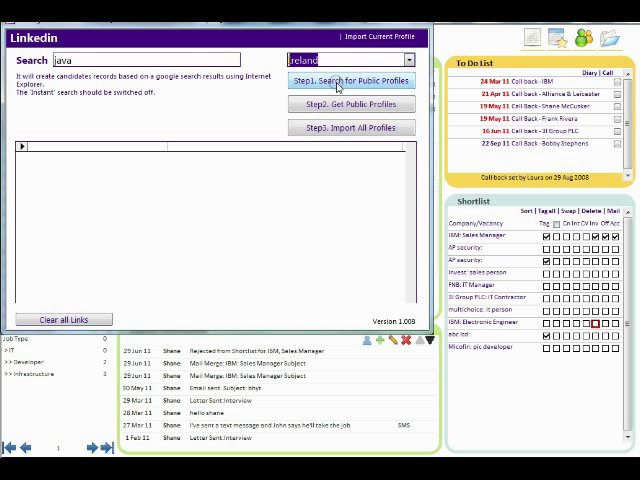
{"action": "left_click", "coordinate": [351, 81]}
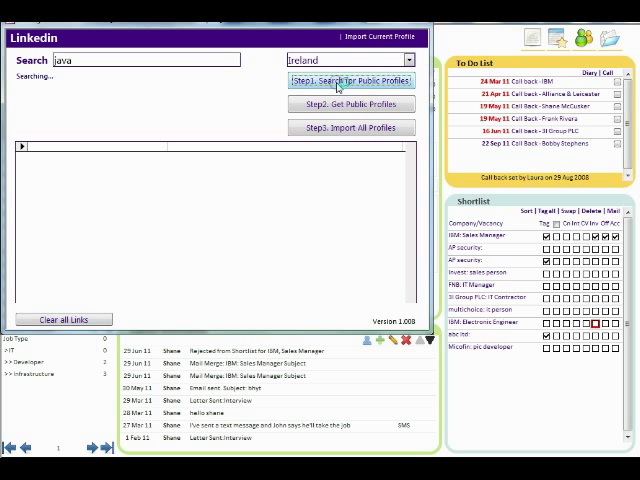
- Collect the public profiles from the Google results for Irish java LinkedIn profiles
{"action": "left_click", "coordinate": [351, 80]}
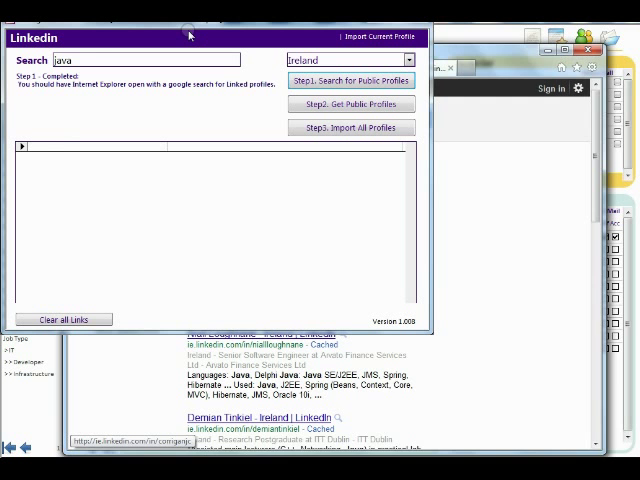
{"action": "left_click", "coordinate": [350, 104]}
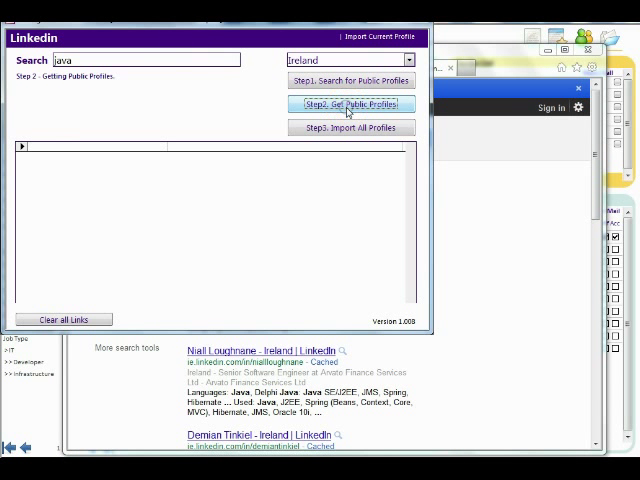
- Gather the 16 profile links and mark twelve unwanted rows for deletion
{"action": "left_click", "coordinate": [350, 104]}
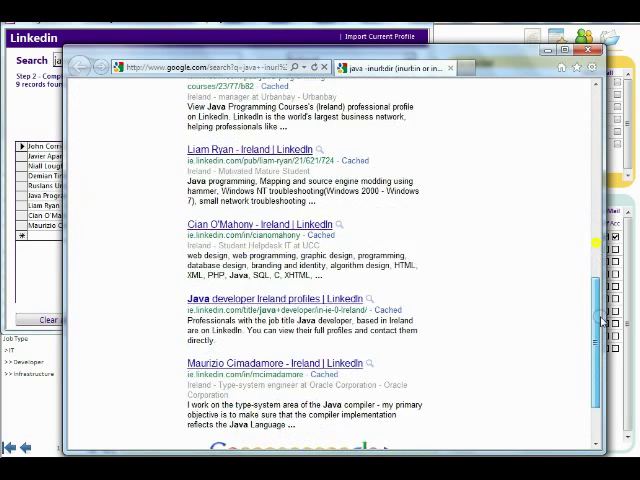
{"action": "scroll", "scroll_direction": "down", "scroll_amount": 3}
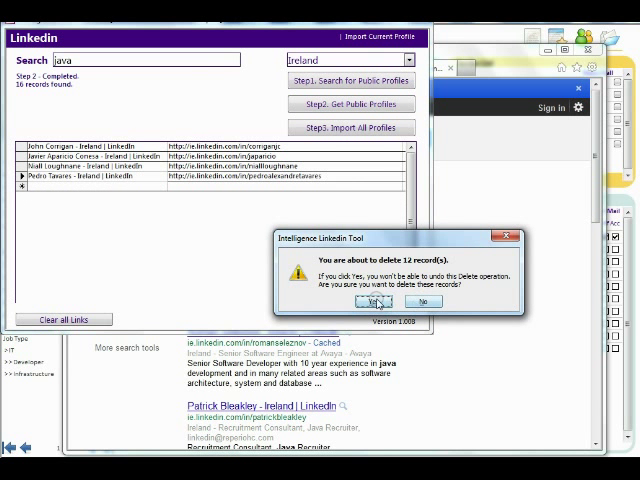
- Confirm deleting the twelve profiles and import the remaining four as candidates
{"action": "left_click", "coordinate": [374, 301]}
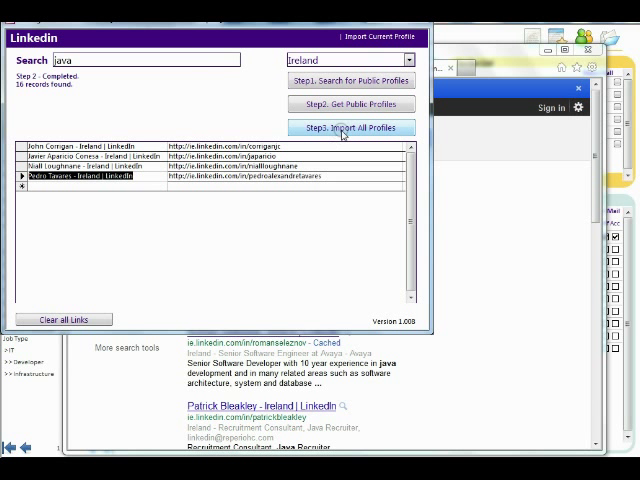
{"action": "left_click", "coordinate": [349, 127]}
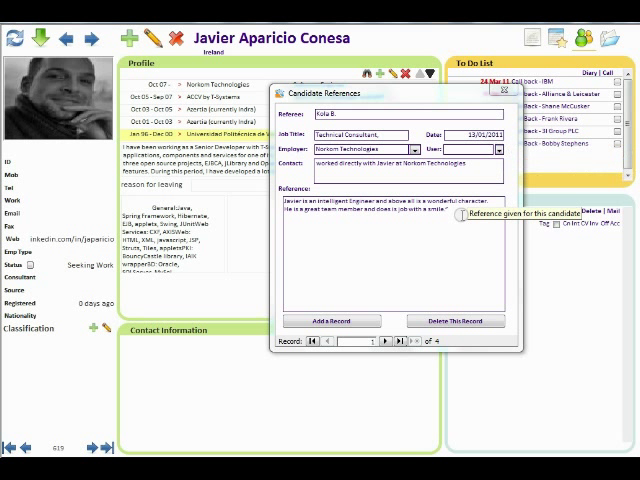
- Check an imported candidate's photo, employment history and four references
{"action": "left_click", "coordinate": [379, 341]}
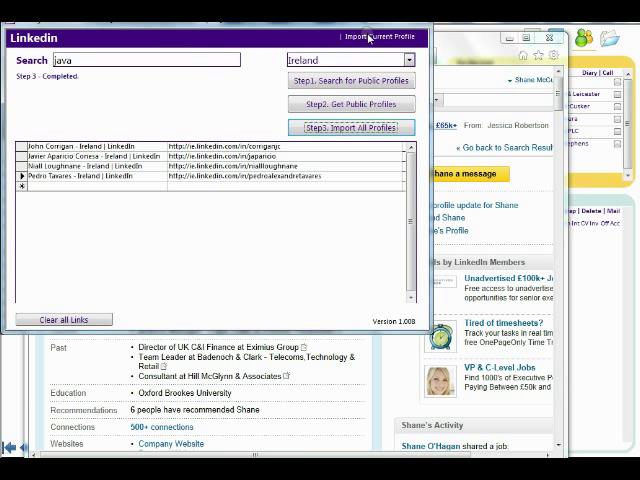
- Import Shane O'Hagan's open LinkedIn profile as a new candidate record
{"action": "left_click", "coordinate": [353, 127]}
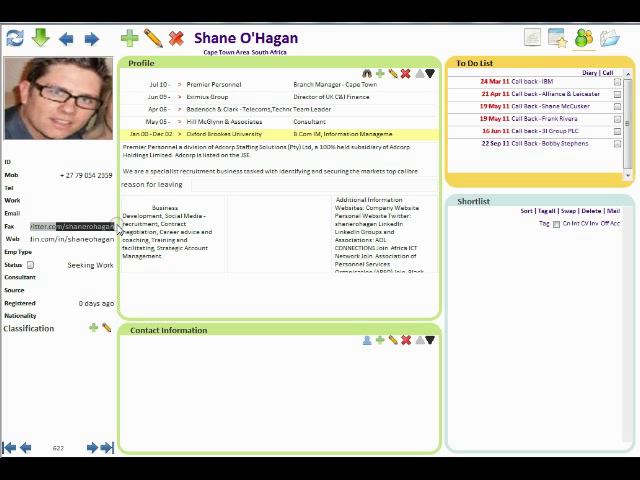
{"action": "mouse_move", "coordinate": [217, 182]}
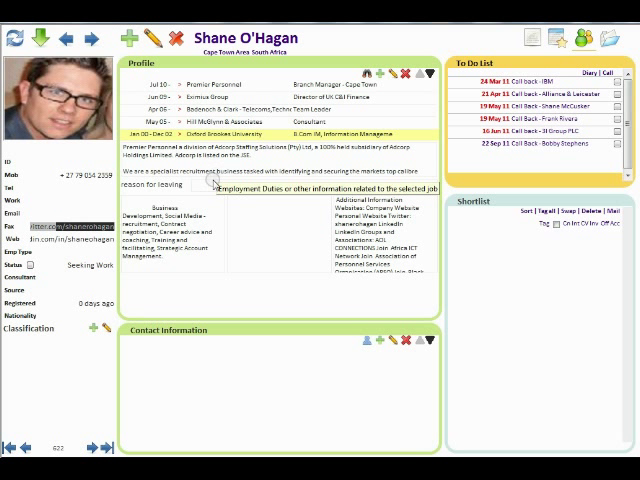